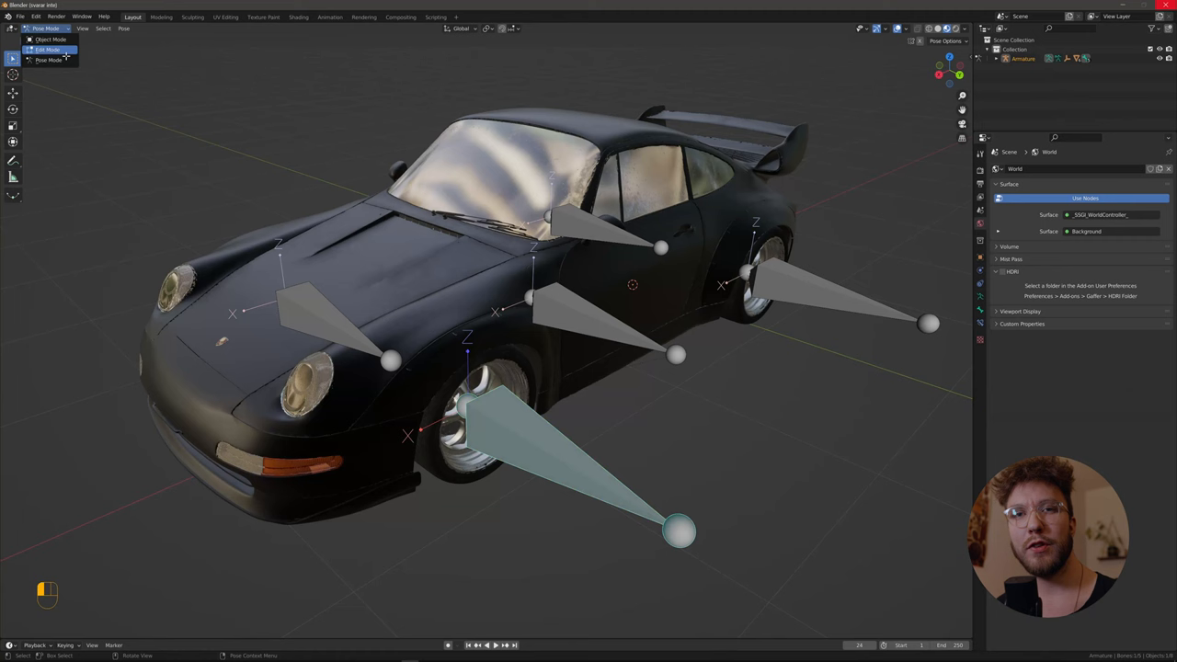
# Switch the Porsche car rig into Edit Mode
pyautogui.click(48, 50)
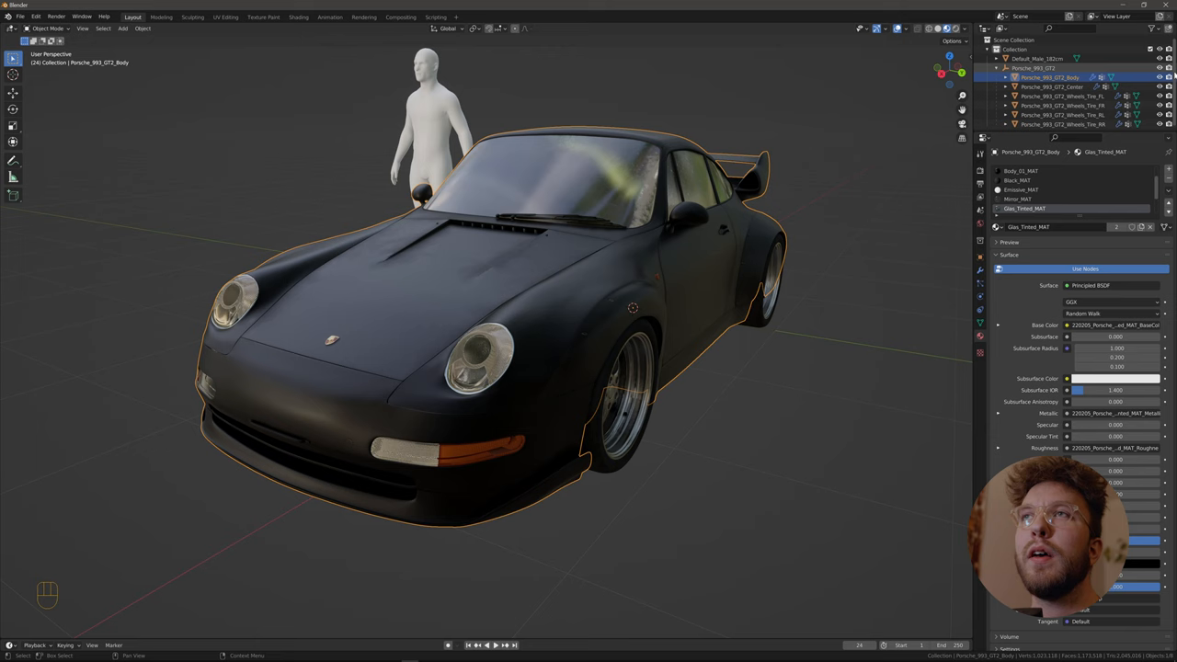
pyautogui.click(1053, 86)
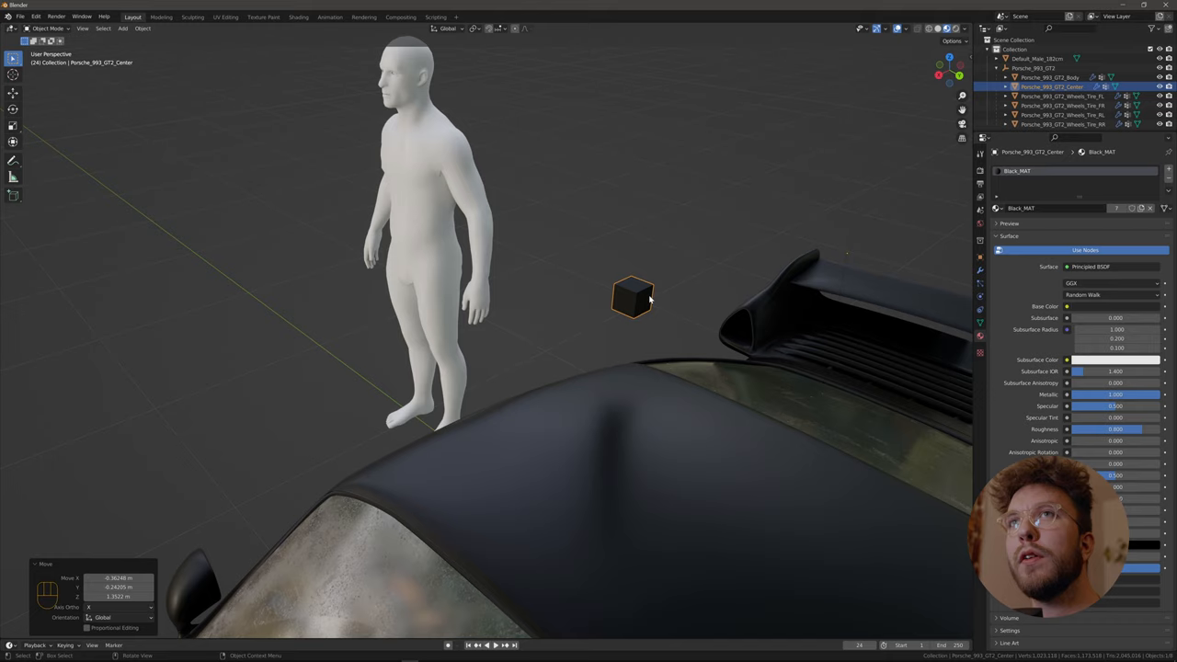
pyautogui.press('ctrl+z')
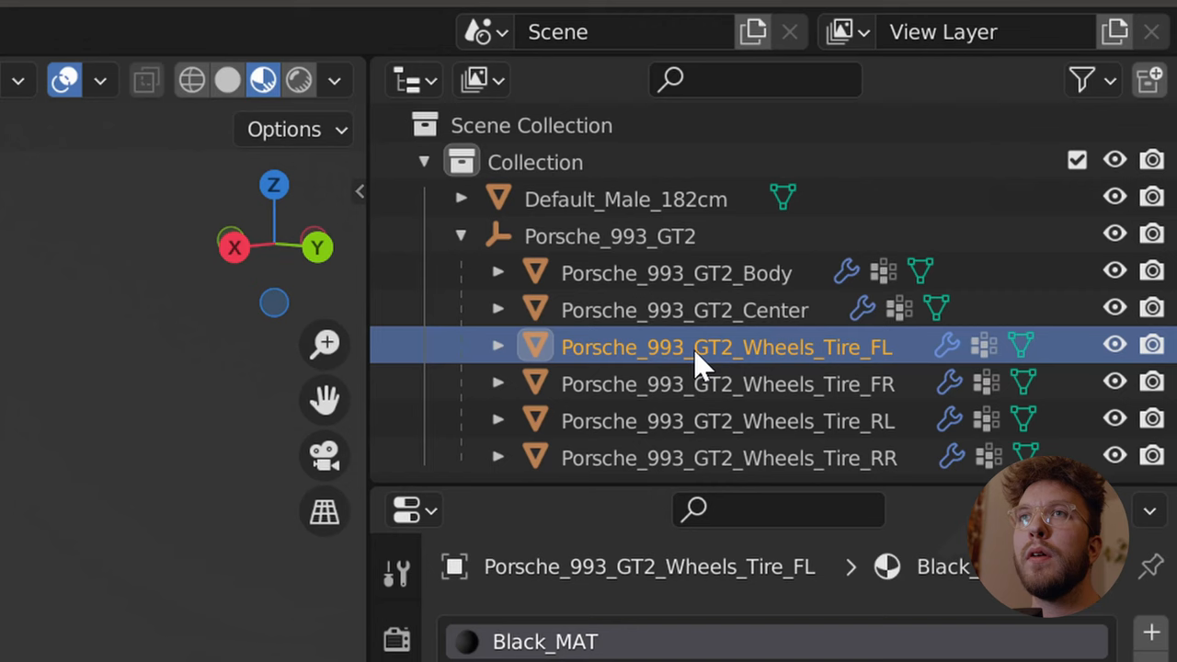
pyautogui.click(727, 384)
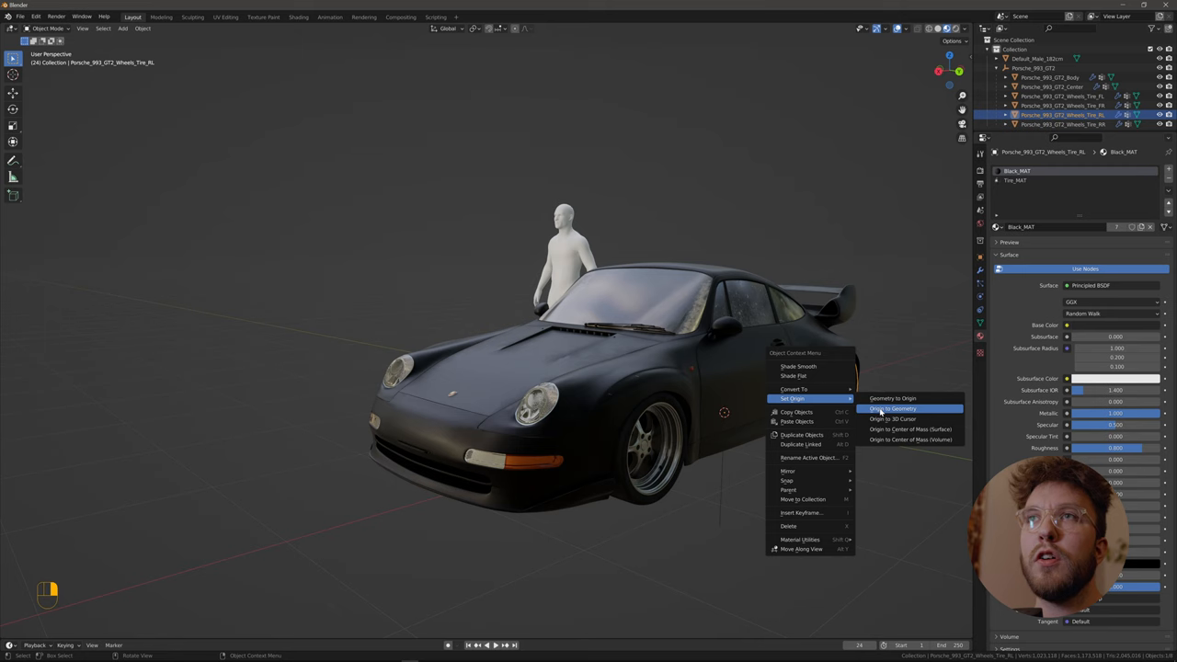
# Set the rear-left wheel's origin to its geometry
pyautogui.click(891, 408)
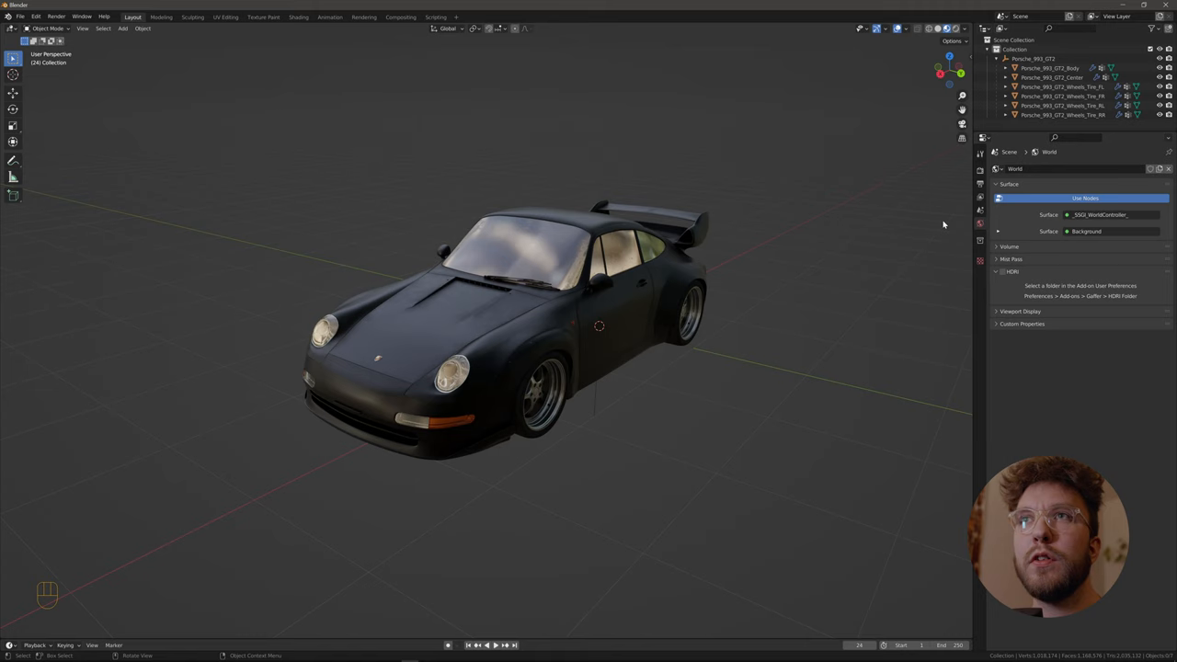
# Show the N side panel with the rigging tools
pyautogui.press('n')
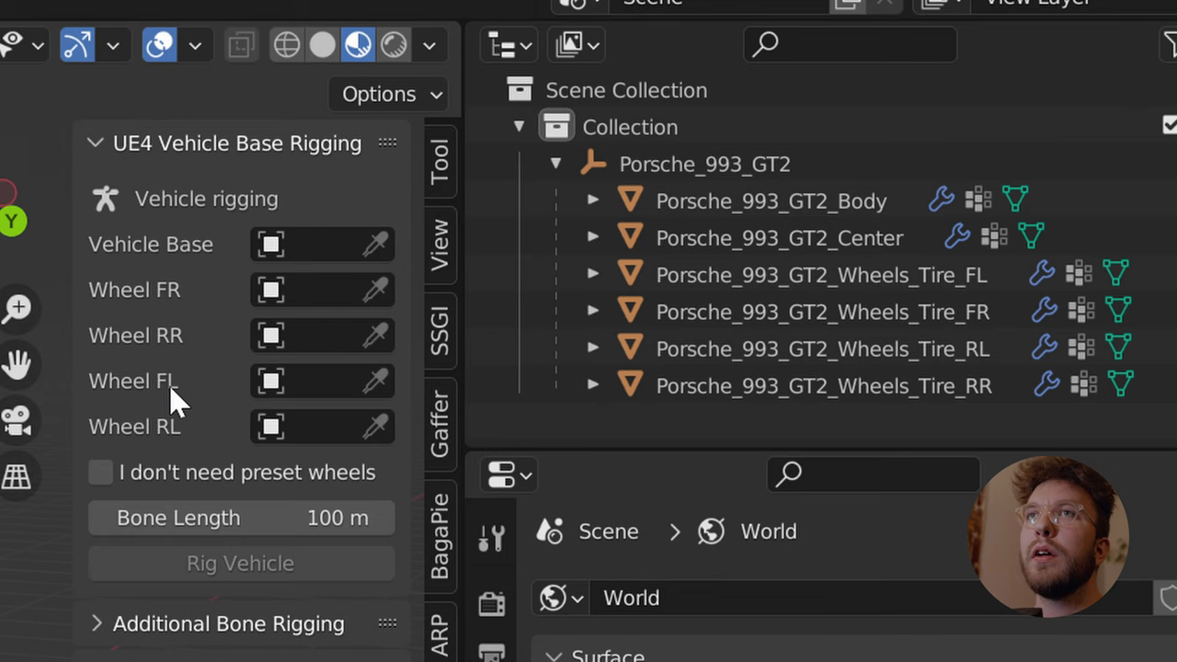
pyautogui.moveTo(887, 225)
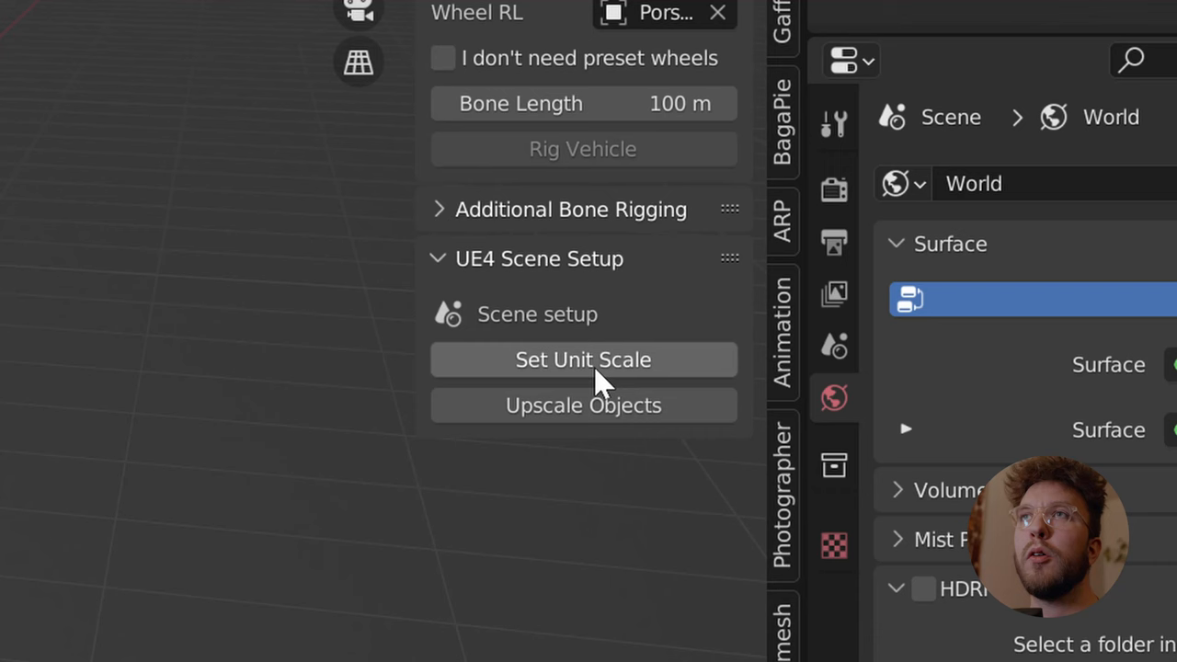
pyautogui.moveTo(583, 360)
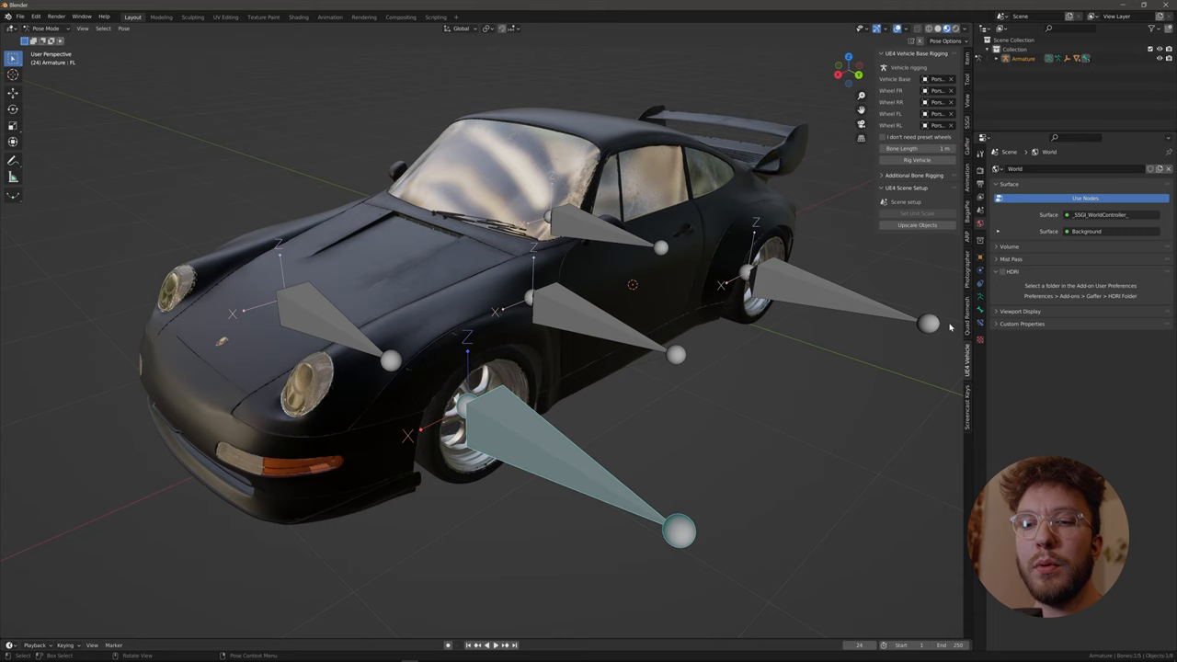
# Switch the rig to Edit Mode and duplicate the front-left wheel bone
pyautogui.click(46, 28)
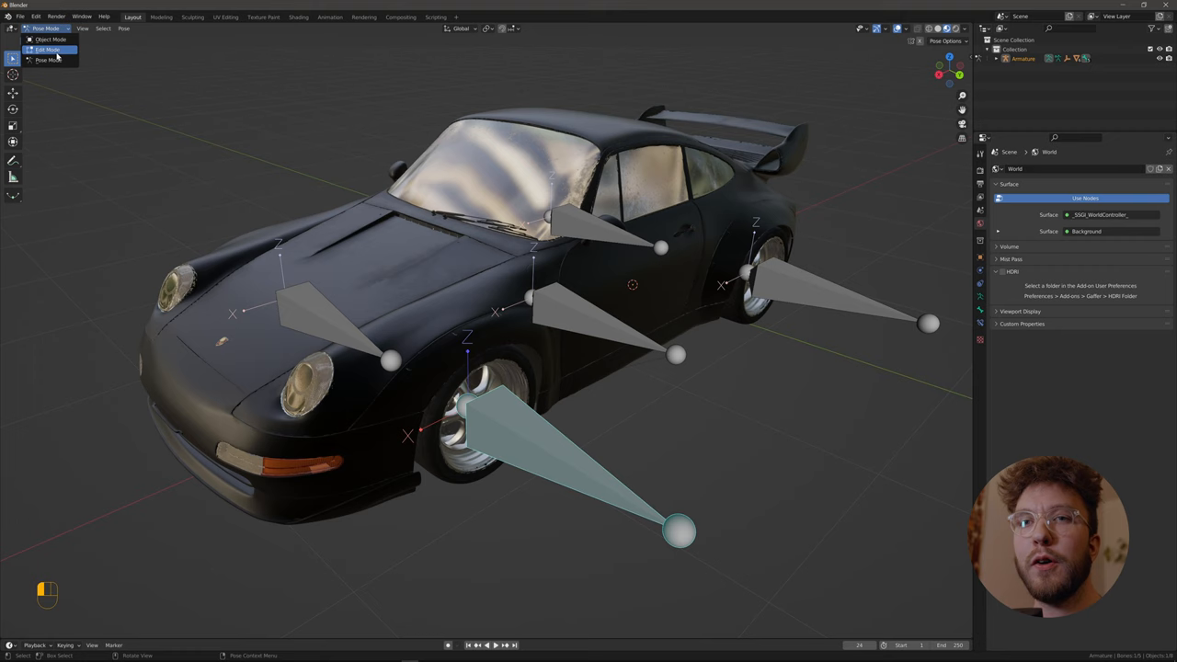
pyautogui.click(46, 48)
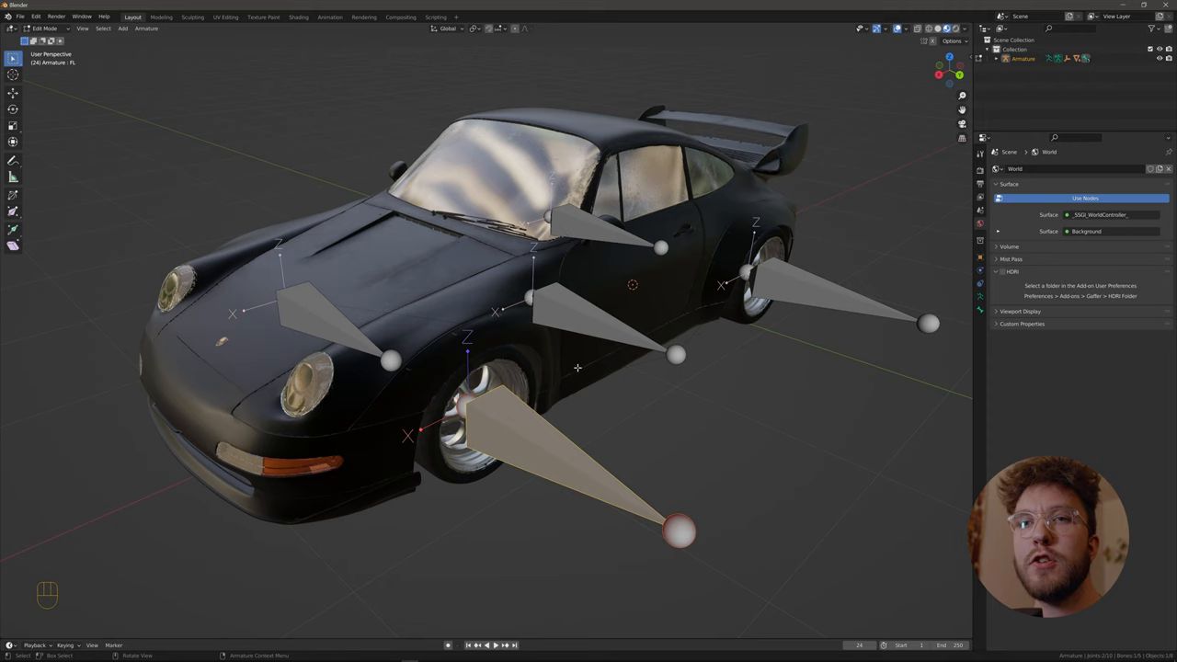
pyautogui.press('shift+d')
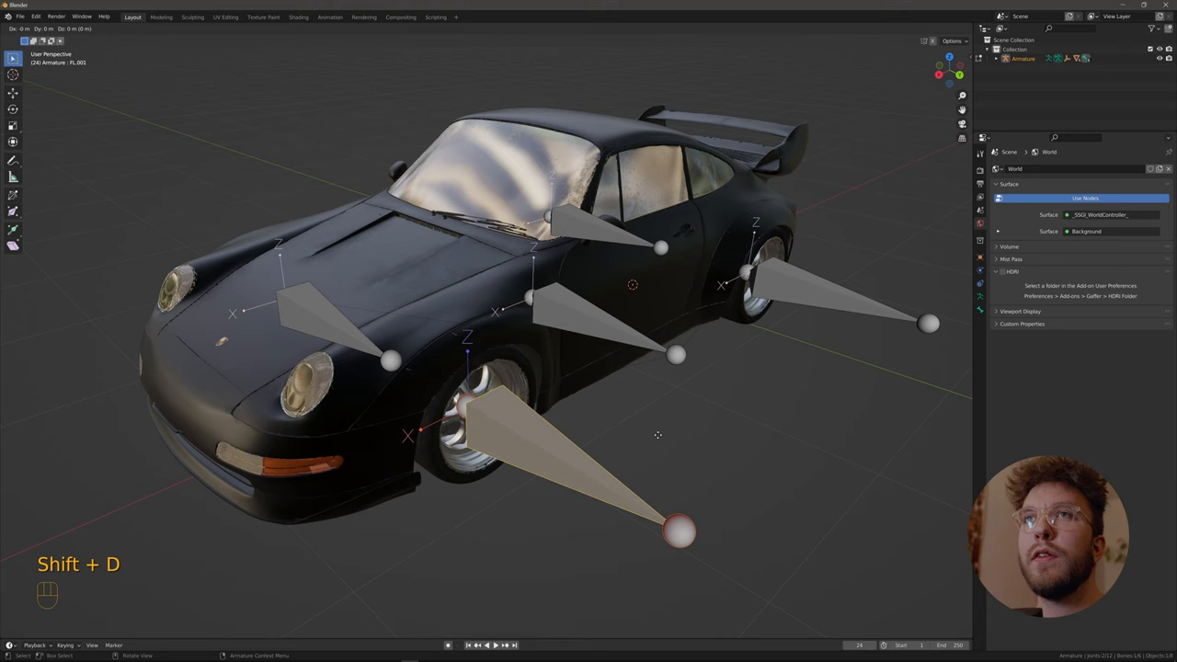
pyautogui.press('shift+d')
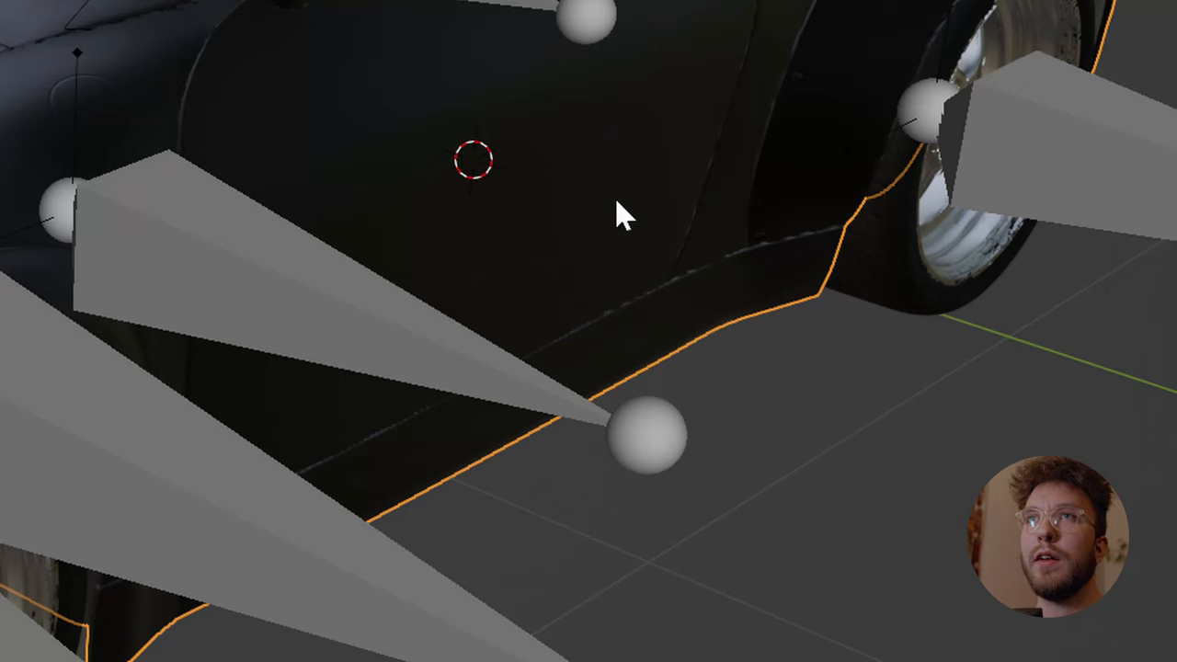
pyautogui.press('shift+s')
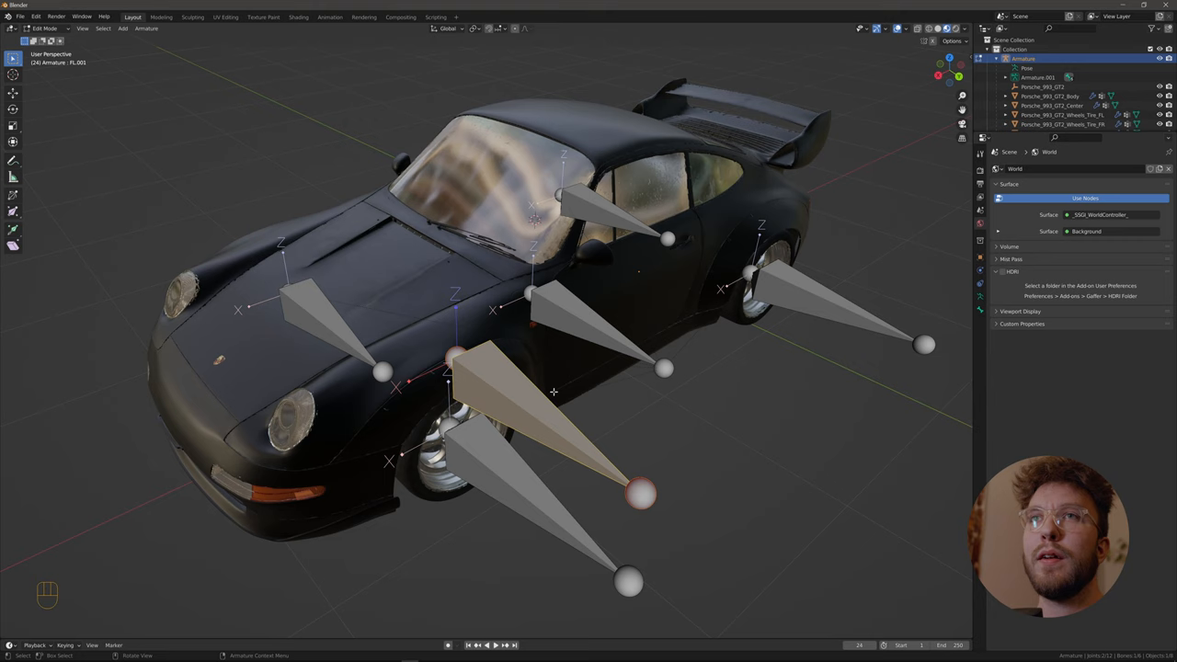
# Snap the duplicated bone to the 3D cursor on the car body
pyautogui.press('Shift+S')
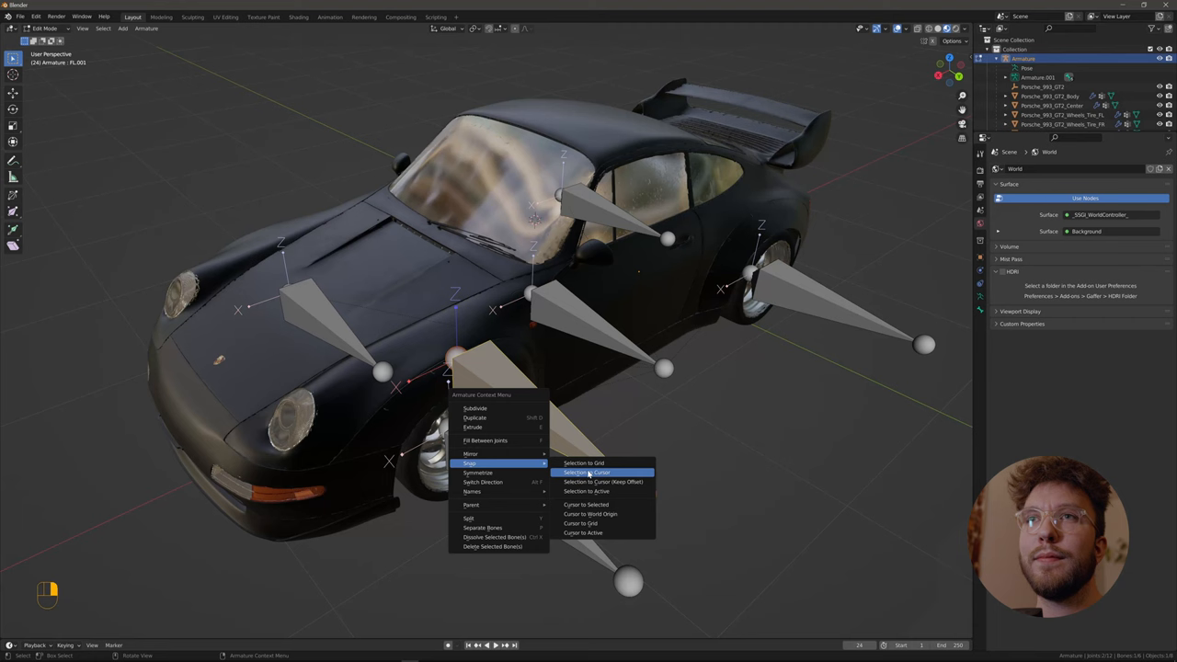
pyautogui.click(587, 471)
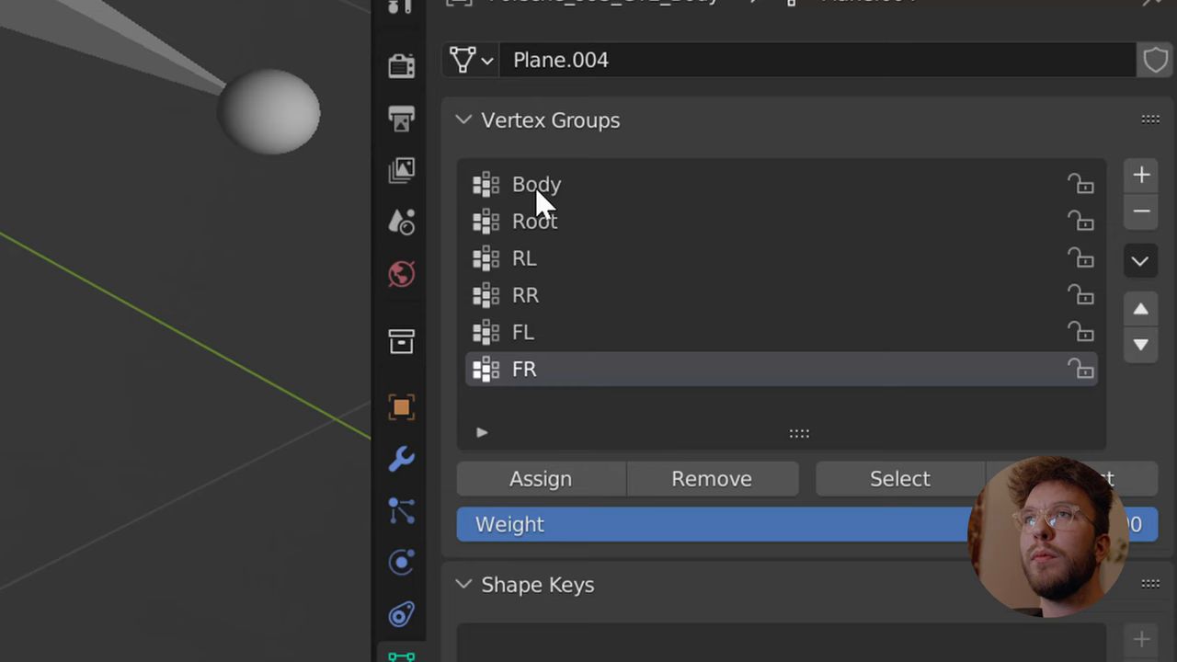
# Select the Body vertex group on the car body mesh
pyautogui.click(536, 184)
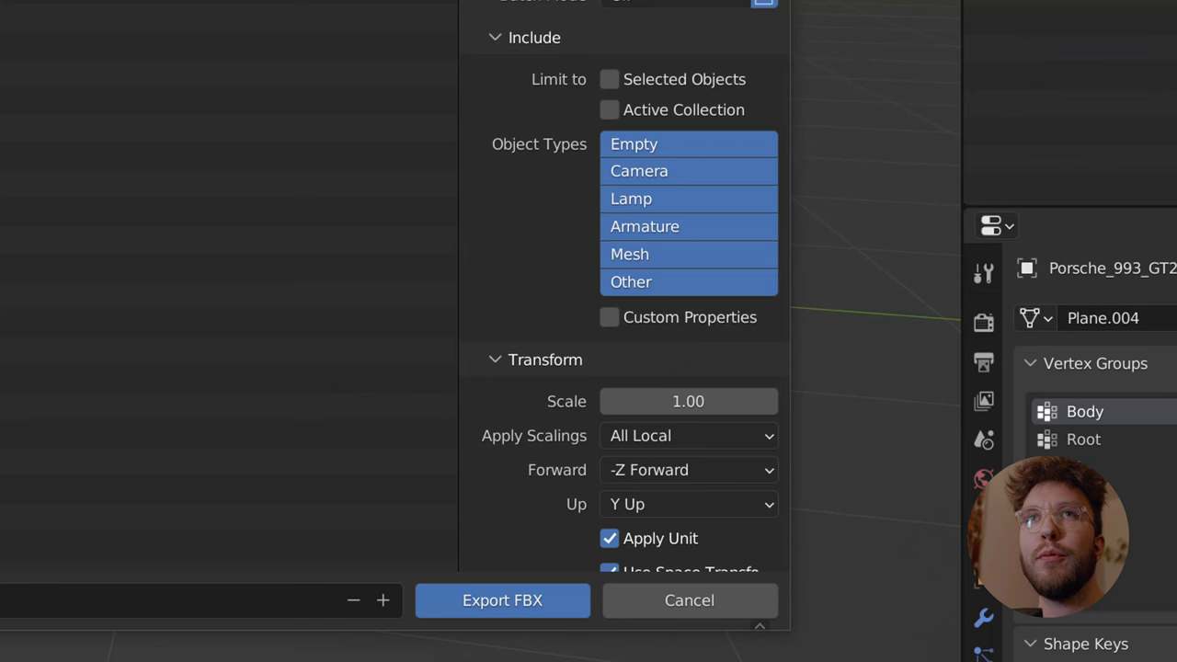
# Set the FBX export forward axis to X and expand the Armature options
pyautogui.click(688, 470)
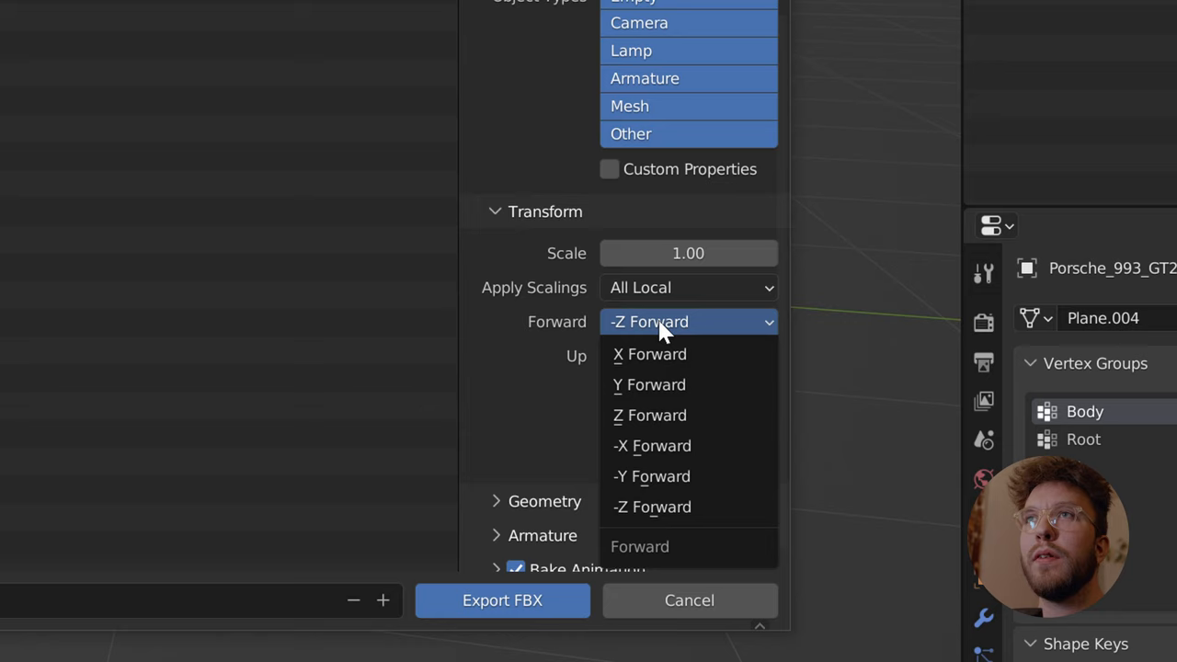
pyautogui.moveTo(649, 354)
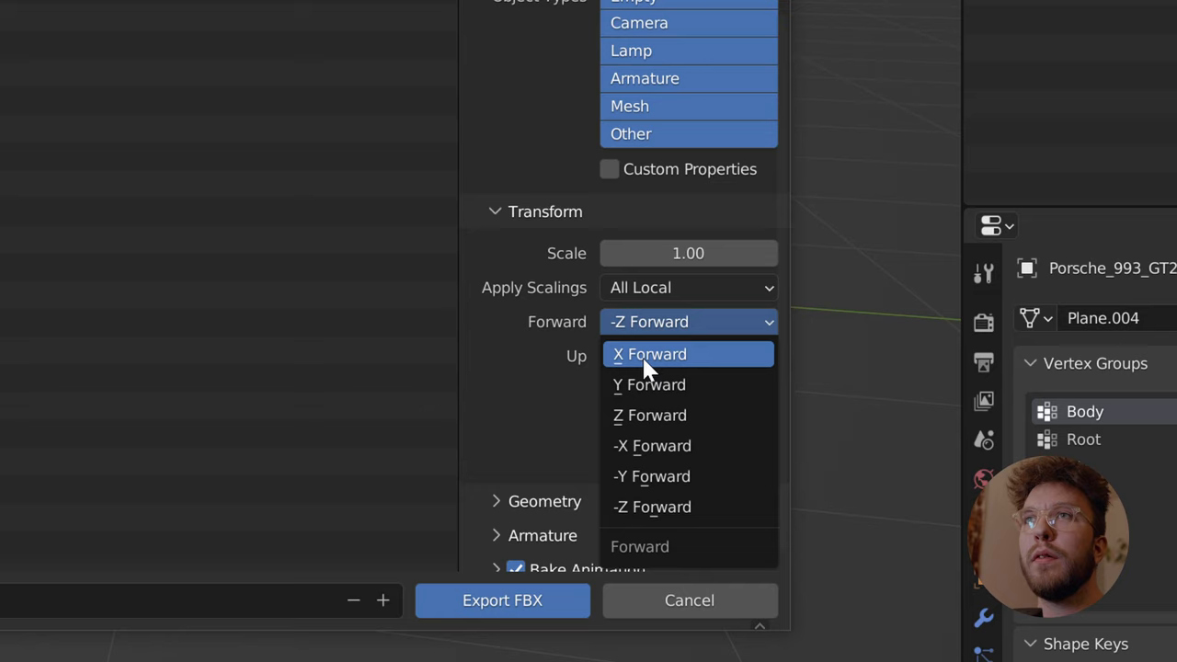
pyautogui.click(649, 354)
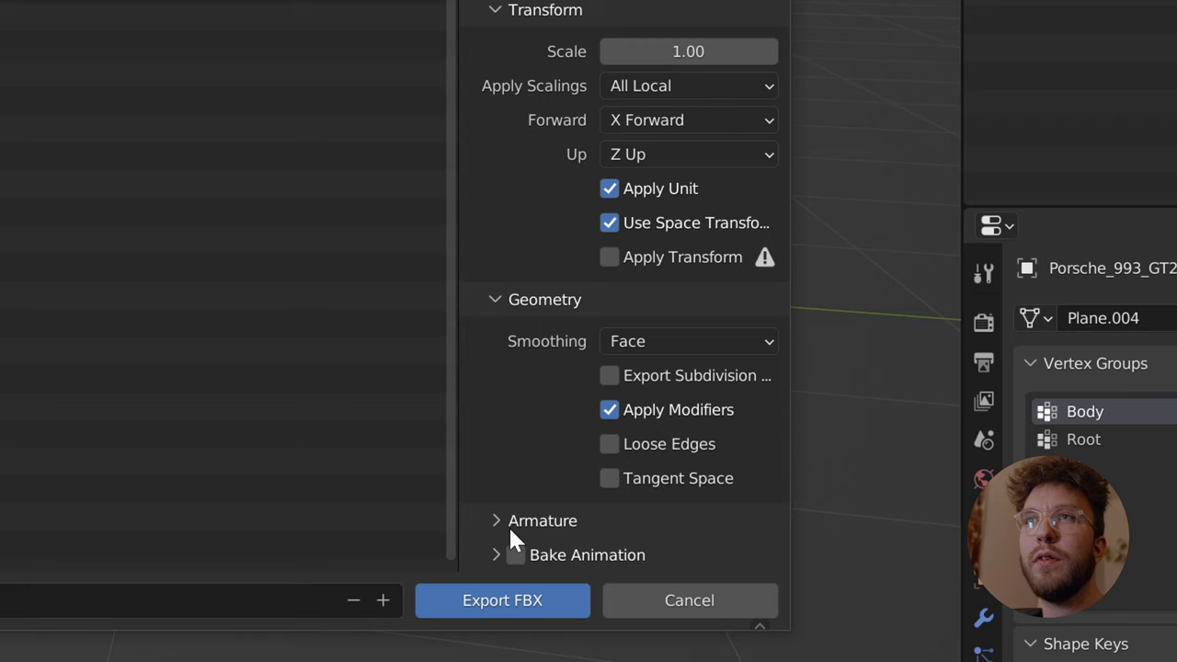
pyautogui.click(496, 520)
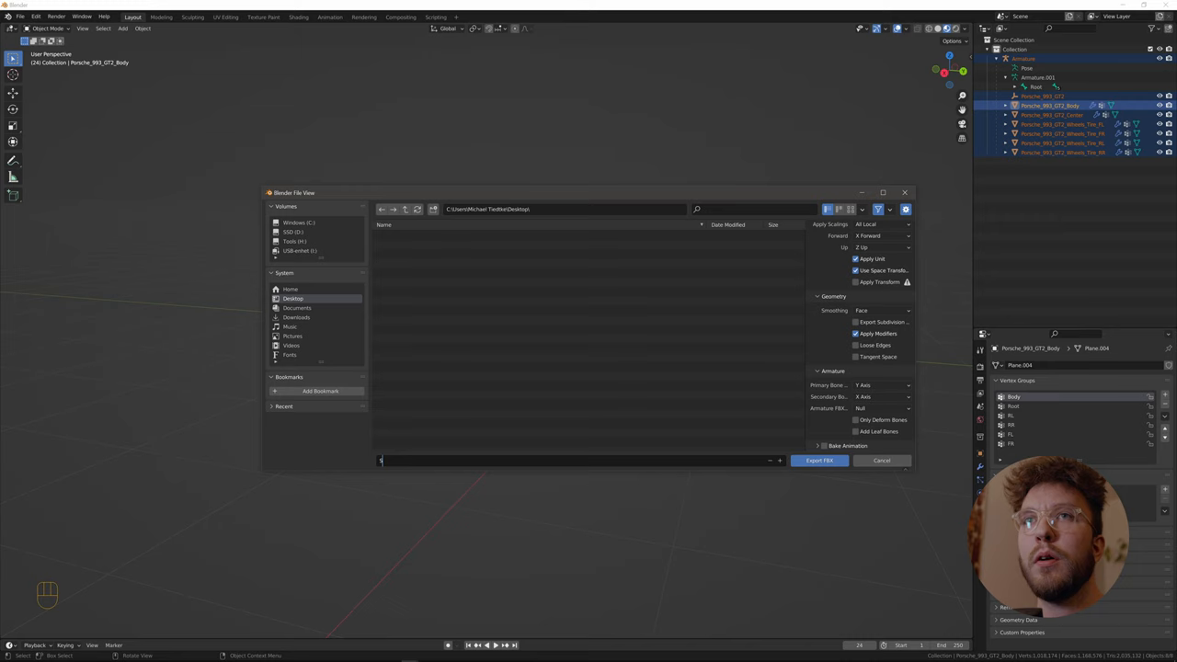
# Enter 5K_Porsche as the FBX export file name
pyautogui.write('5K_Porsche')
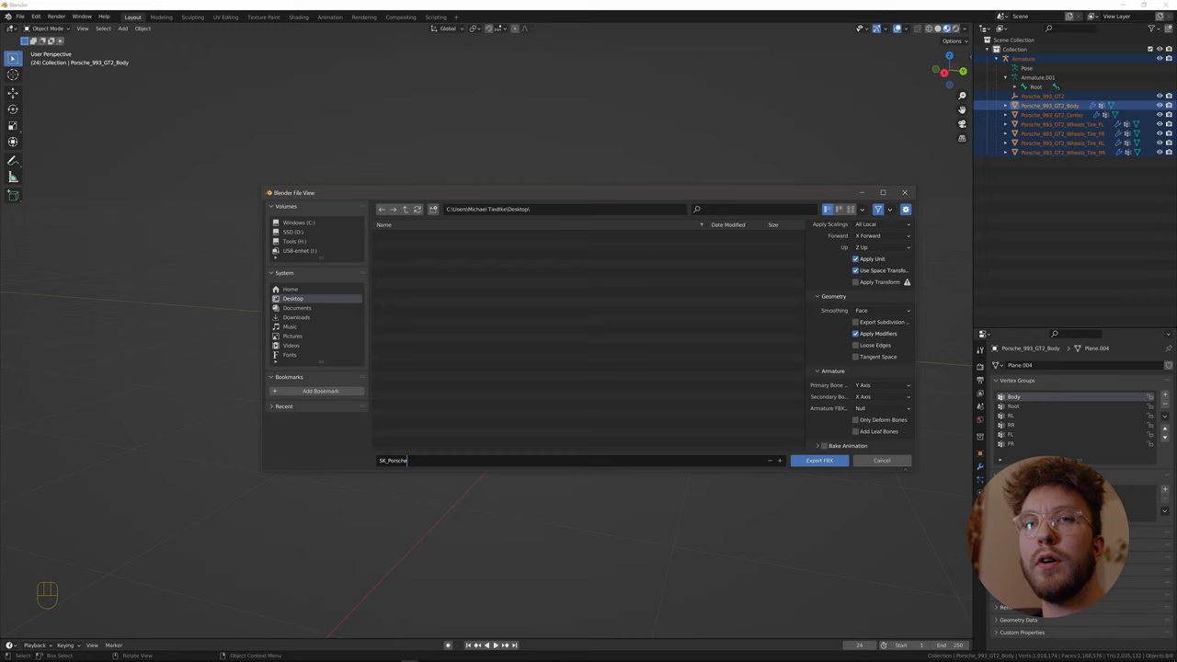